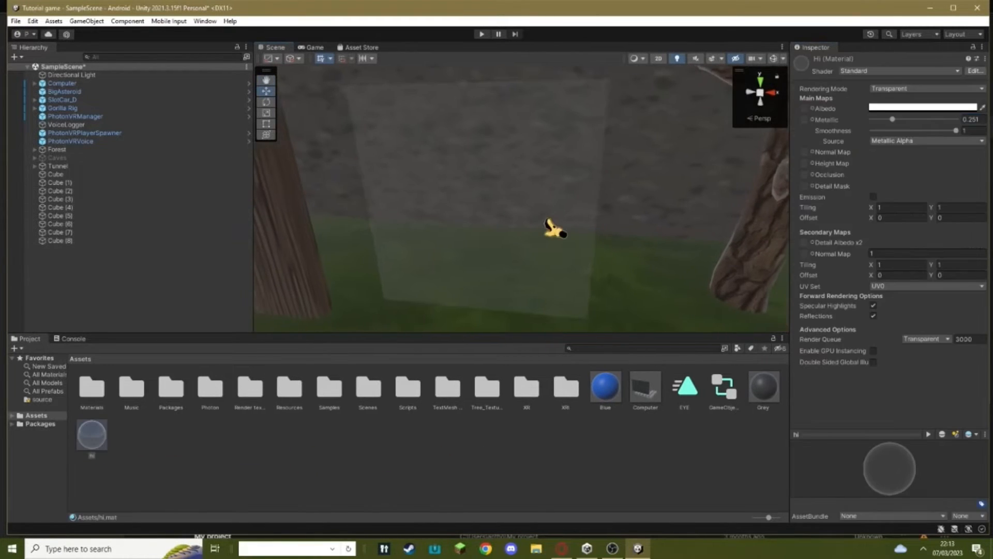
- Right-click in the Project window to bring up the Create asset submenu
click(61, 240)
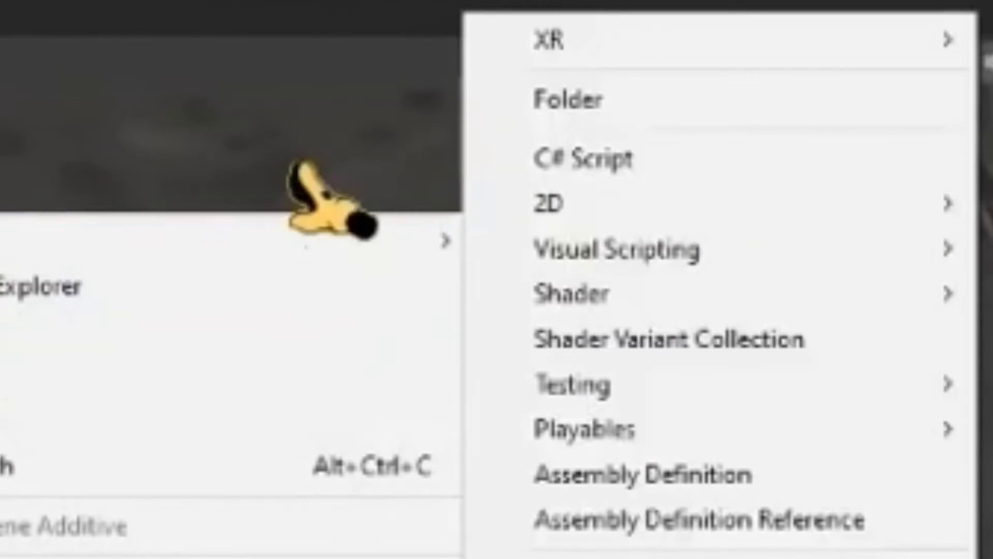
- Create a new C# Script asset and name it GorillaGravityZone
click(583, 158)
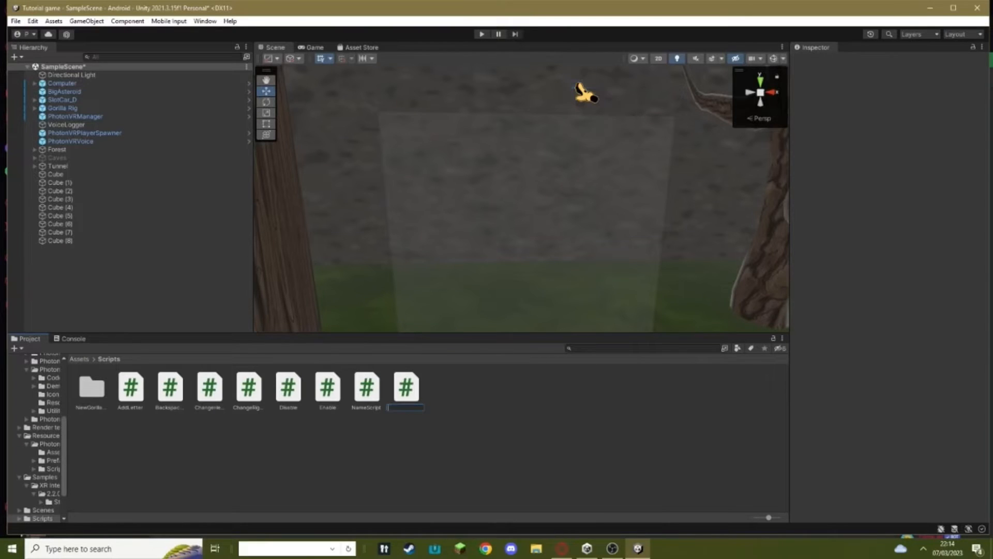
text(Gorilla)
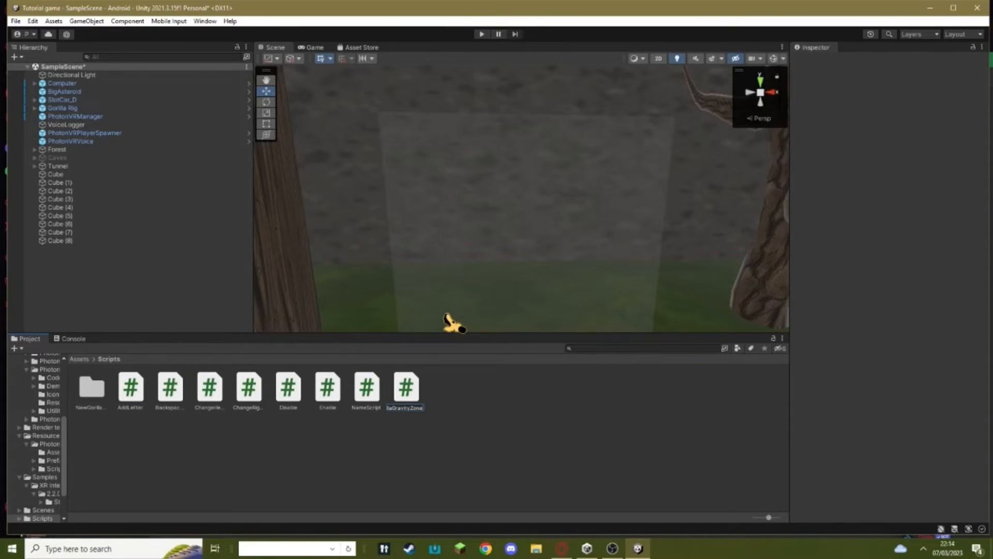
click(406, 387)
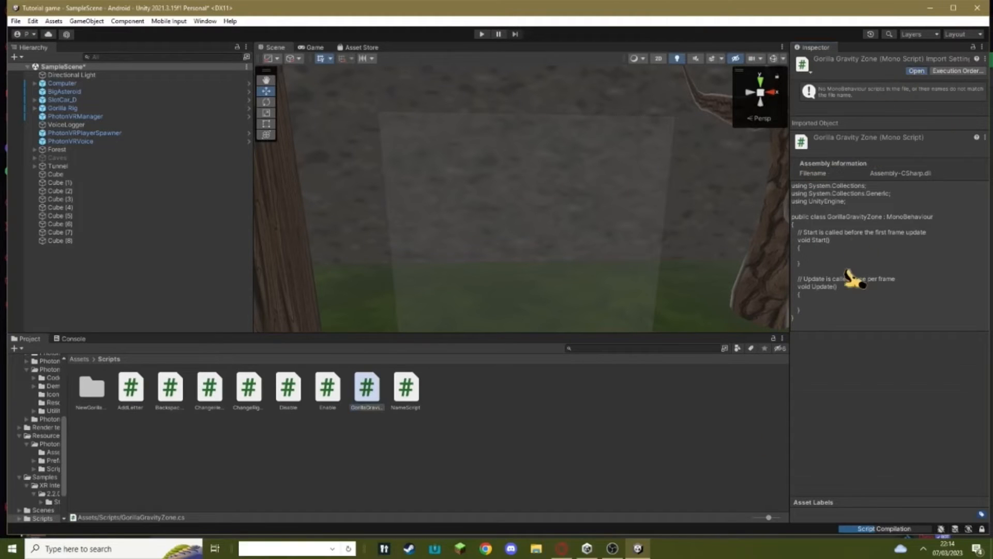
- Open GorillaGravityZone in Visual Studio, paste the gravity-toggle trigger code, and close
double_click(366, 387)
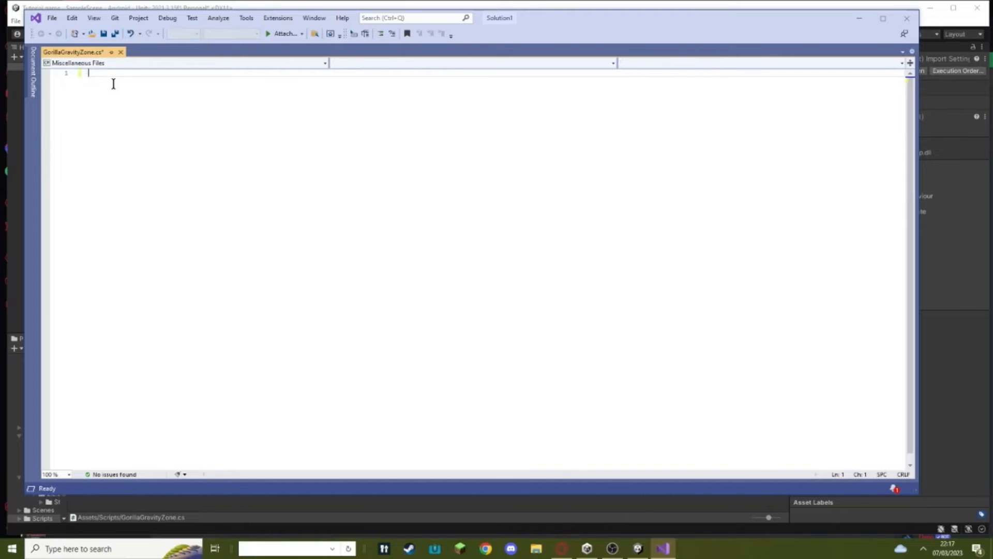
key(ctrl+v)
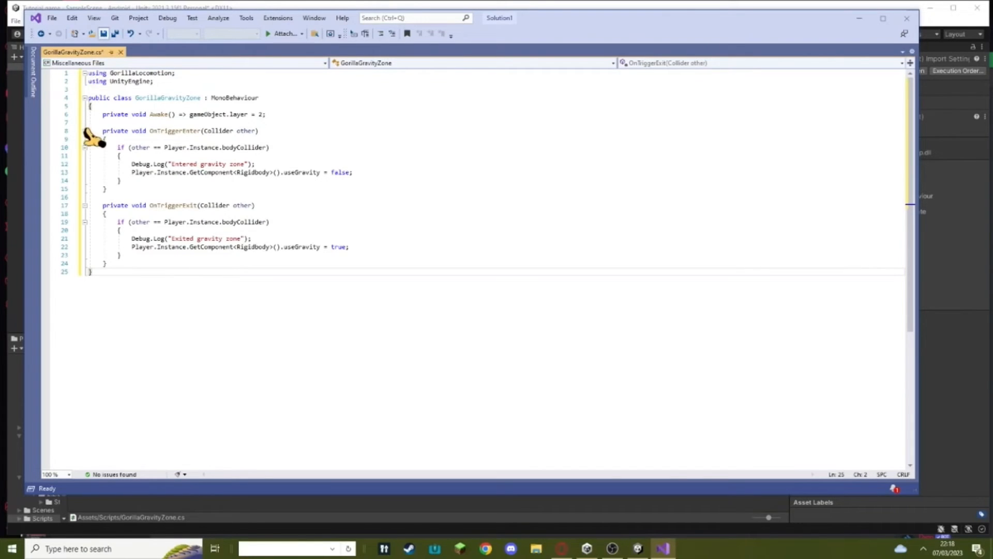
mouse_move(105, 33)
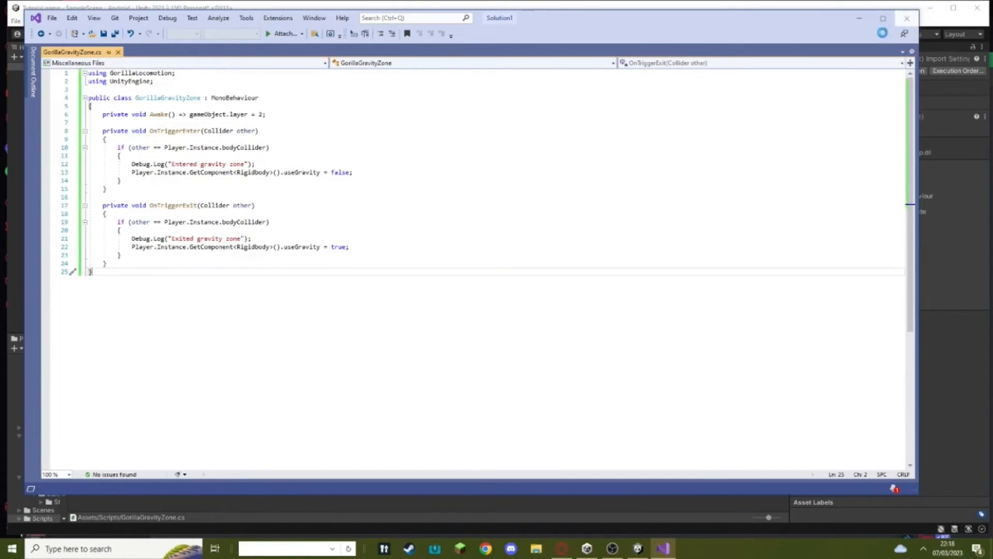
click(633, 548)
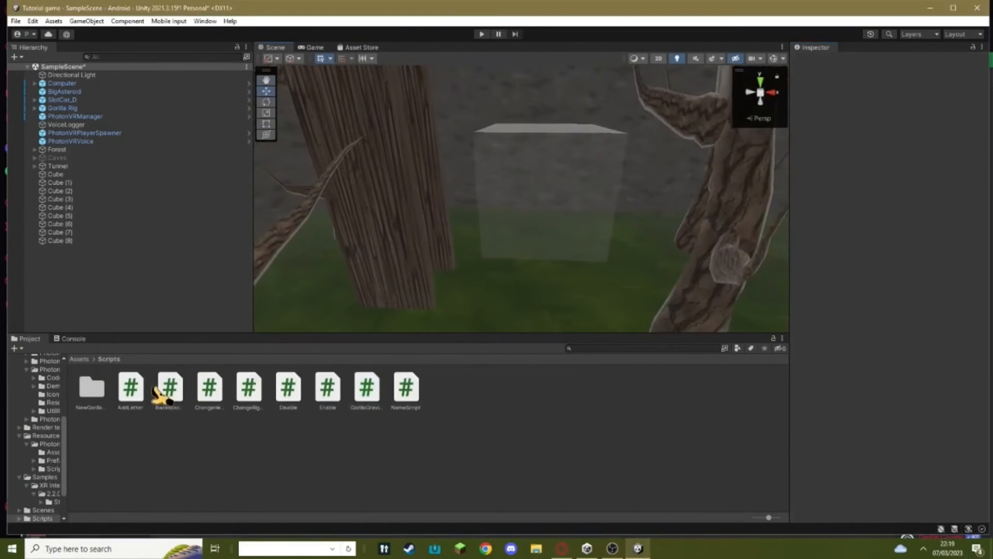
- Select the GorillaGravityZone script and then the transparent Cube (8)
click(366, 388)
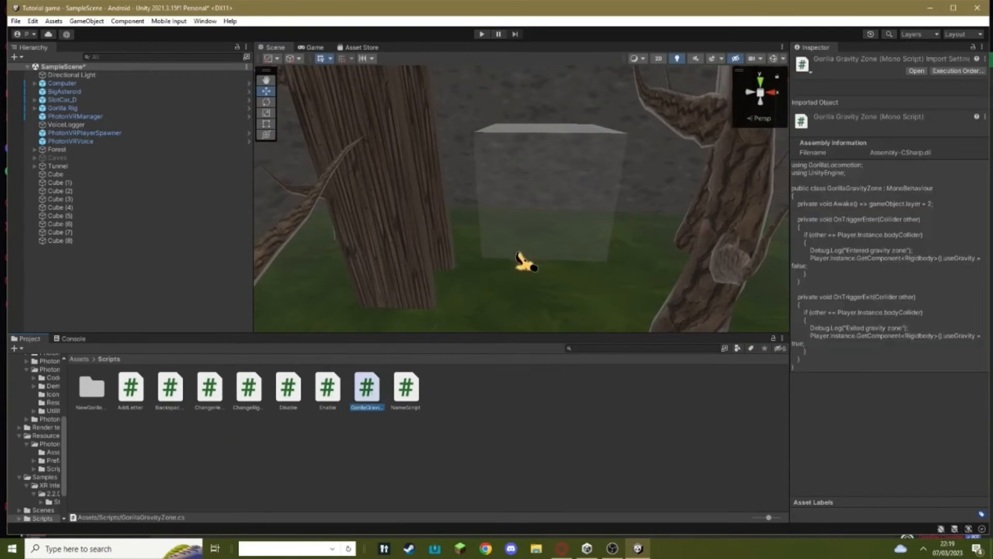
click(59, 240)
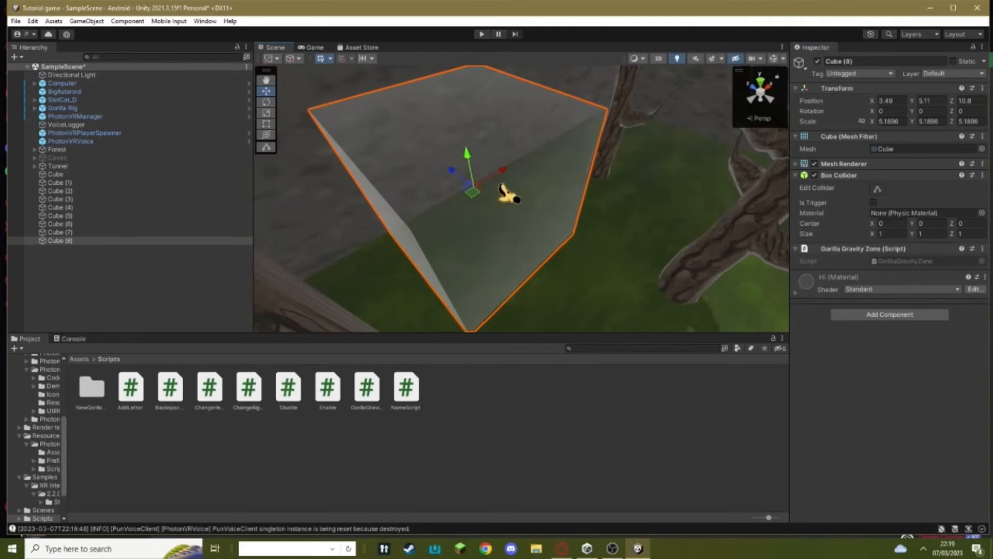
mouse_move(836, 190)
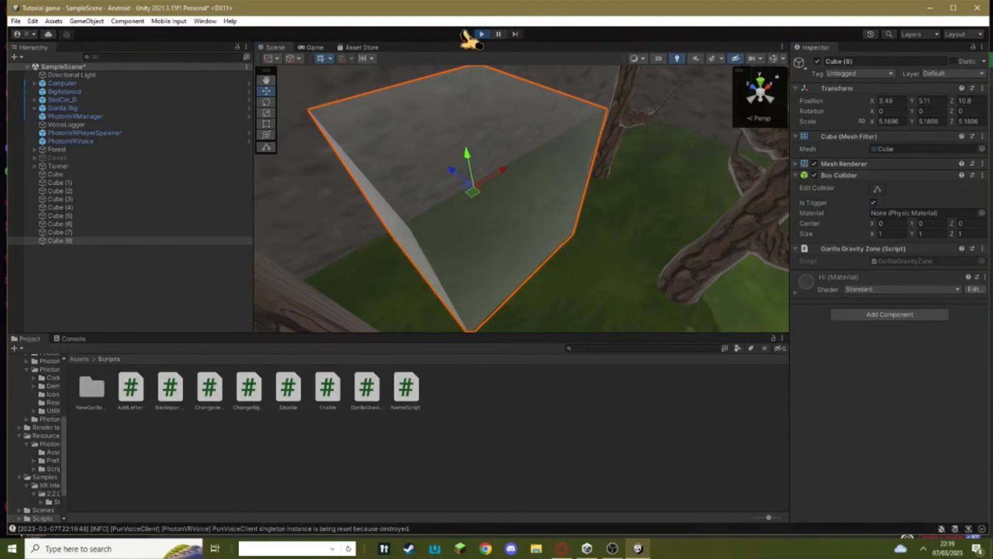
- Enter Play mode and expand Gorilla Rig to inspect the left hand controller
click(482, 33)
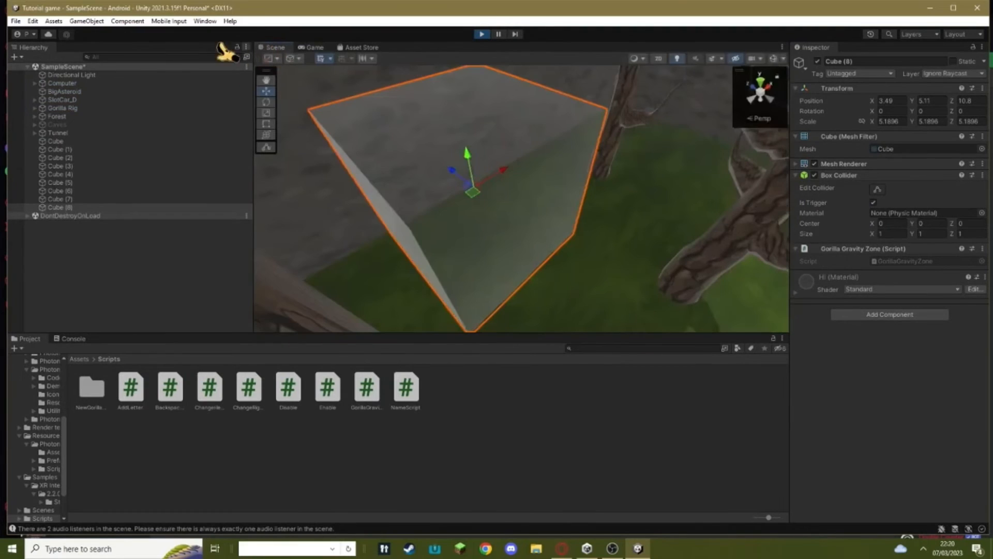
click(61, 108)
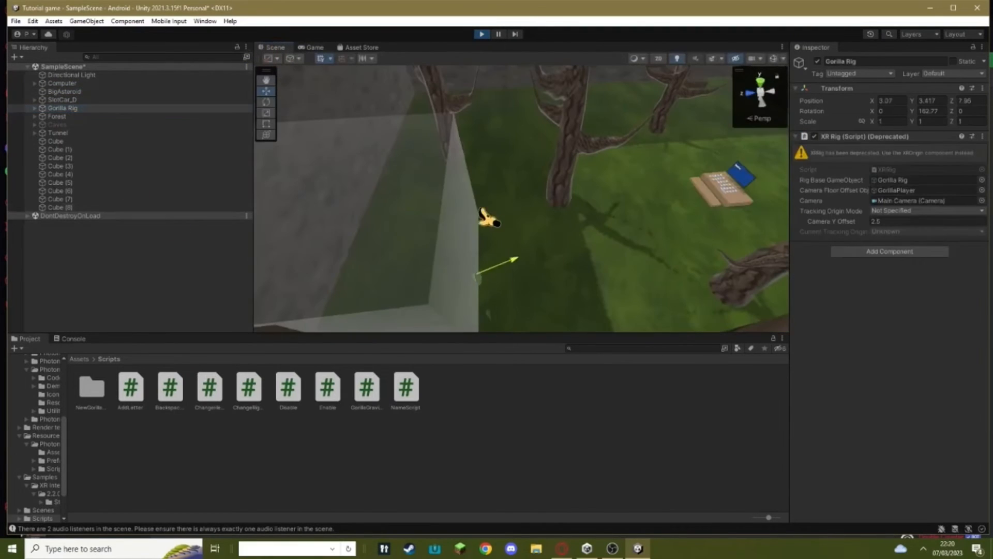
click(33, 108)
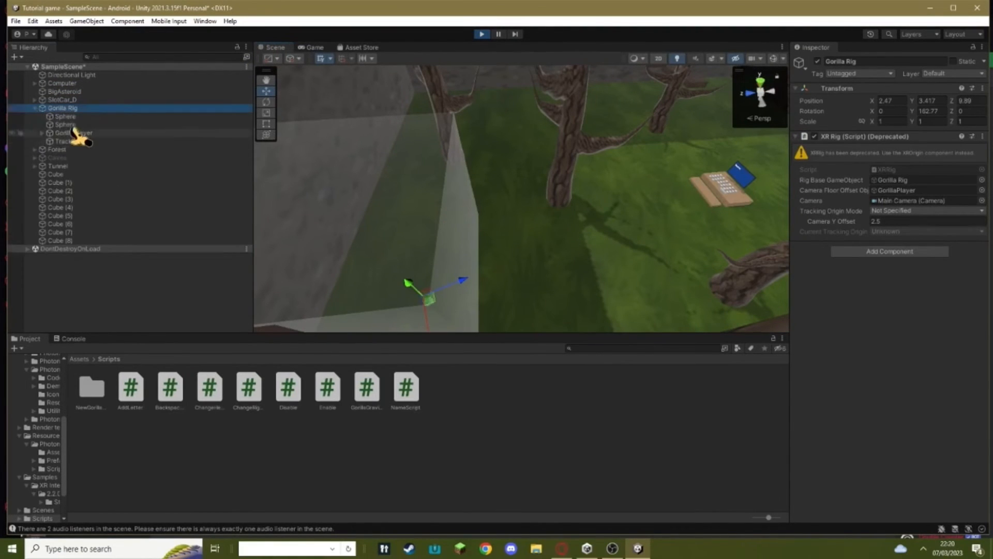
click(90, 149)
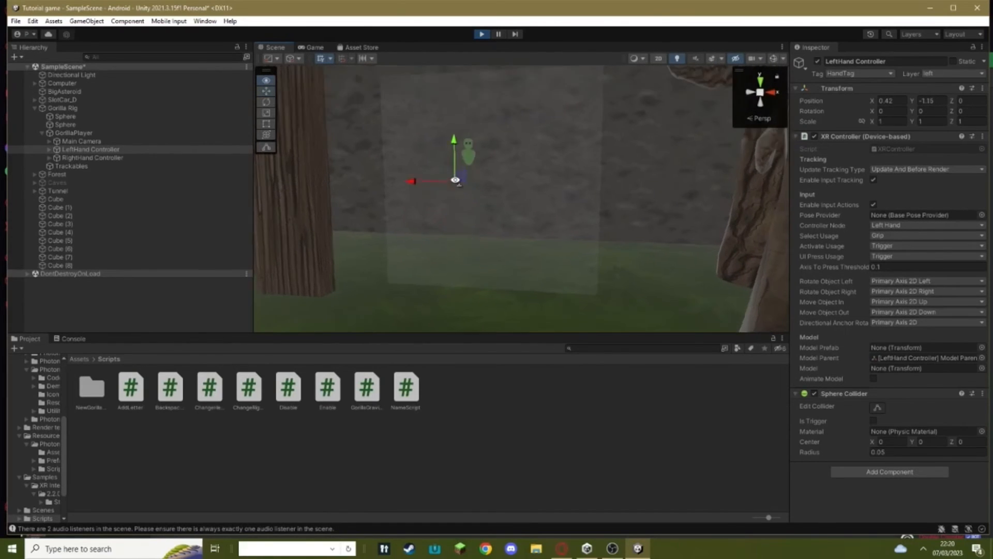
- Inspect the gravity zone Cube (8), the hand controller, and a forest wall cube
click(59, 265)
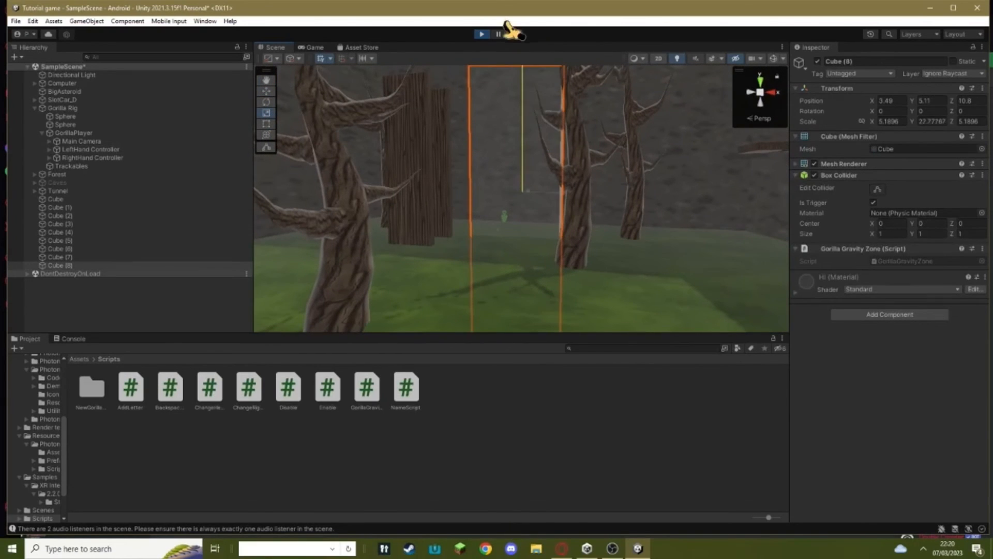
click(91, 149)
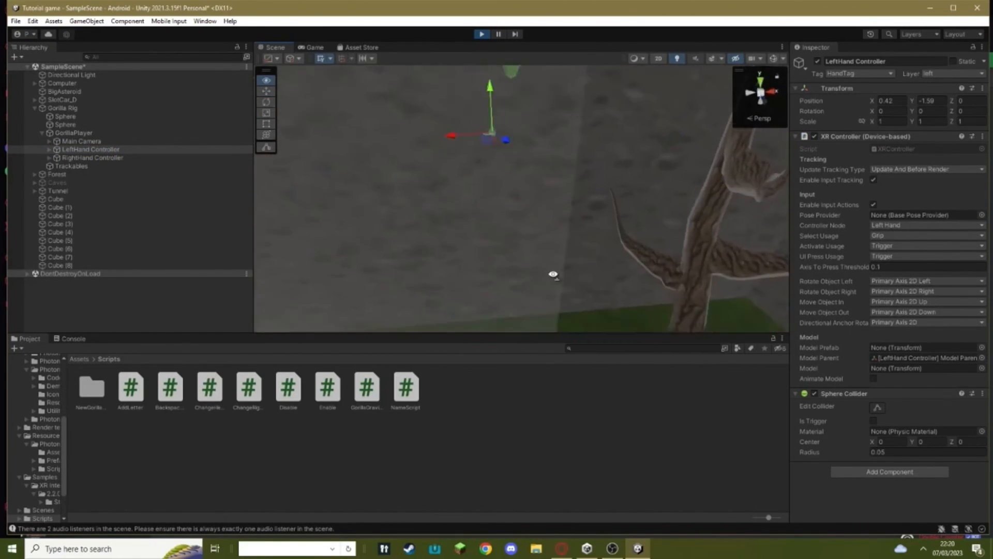
click(74, 215)
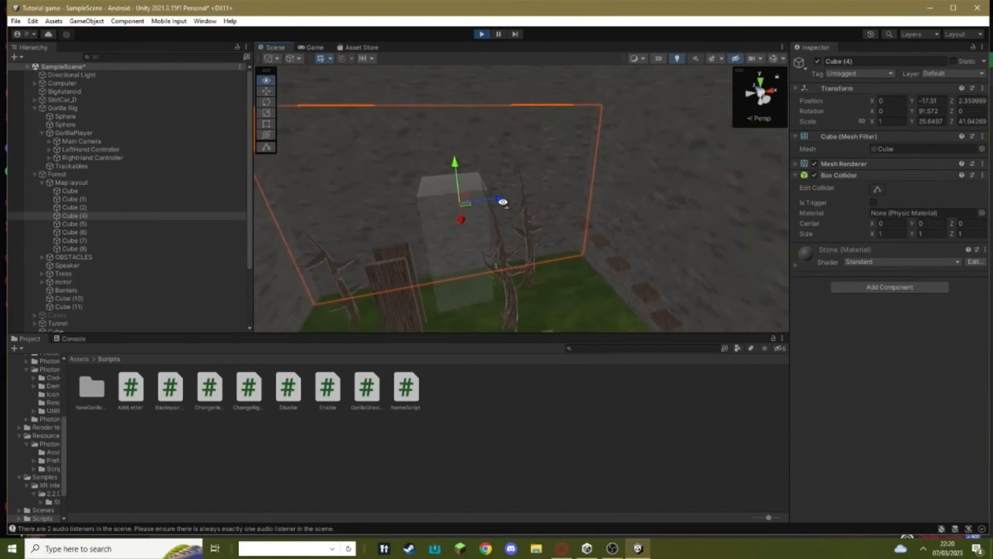